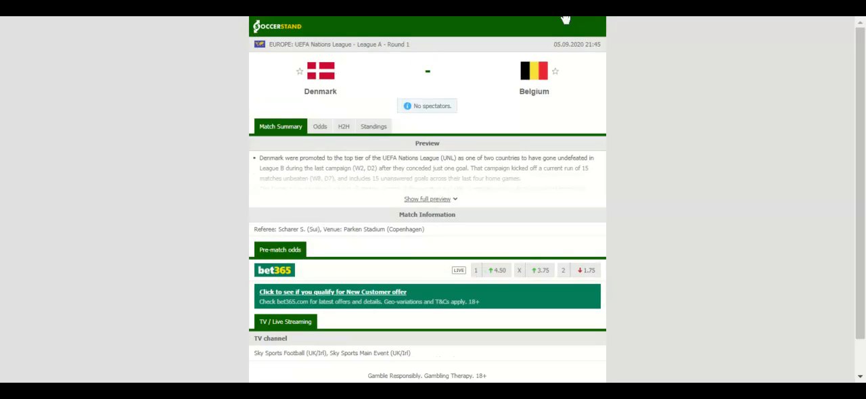
- Show the Group 2 overall standings for Belgium, Iceland, Denmark and England
{"action": "scroll", "scroll_direction": "down", "scroll_amount": 3}
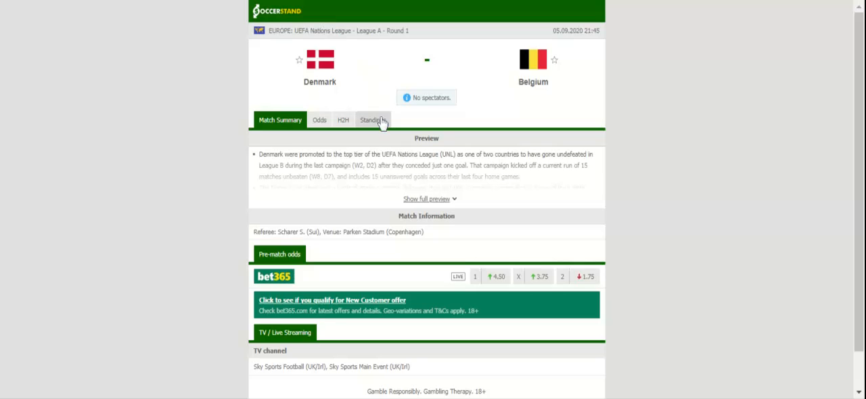
{"action": "left_click", "coordinate": [370, 119]}
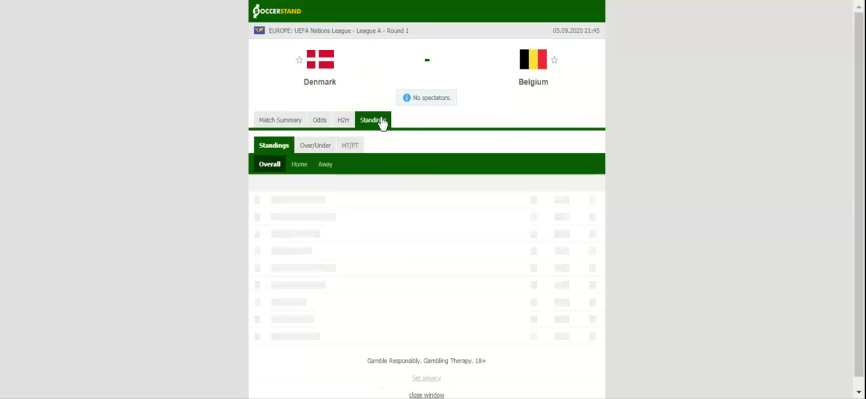
{"action": "left_click", "coordinate": [374, 120]}
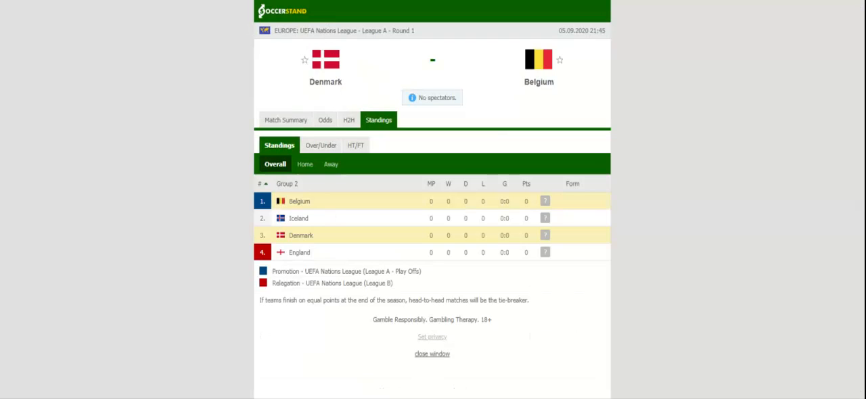
- Show the H2H view with the last five matches for Denmark and for Belgium
{"action": "left_click", "coordinate": [349, 119]}
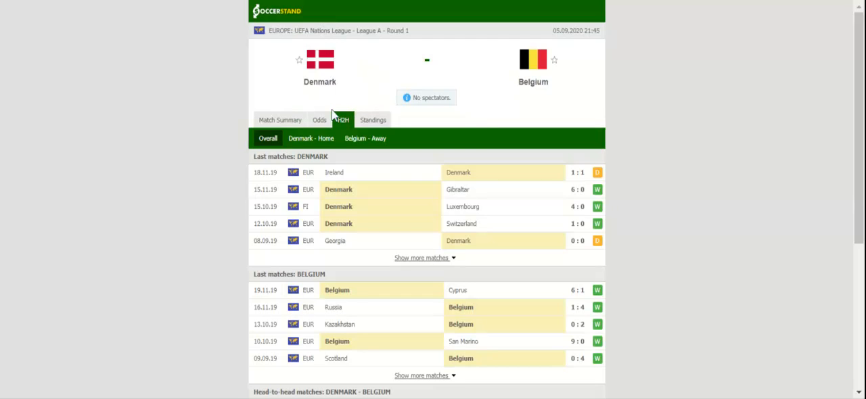
- Show the full-time 1X2 odds from bet365, 1XBET, bwin and Unibet
{"action": "left_click", "coordinate": [320, 119]}
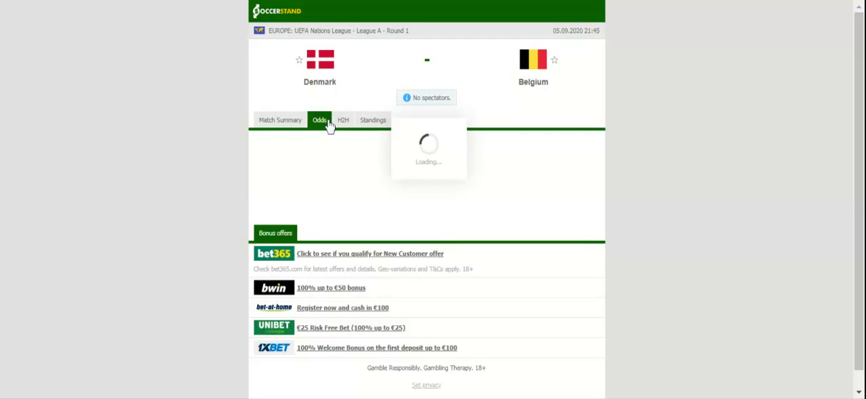
{"action": "left_click", "coordinate": [319, 119]}
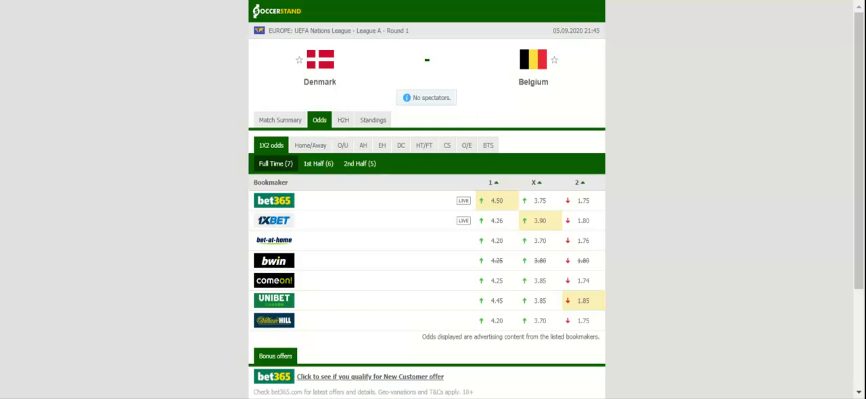
{"action": "mouse_move", "coordinate": [313, 119]}
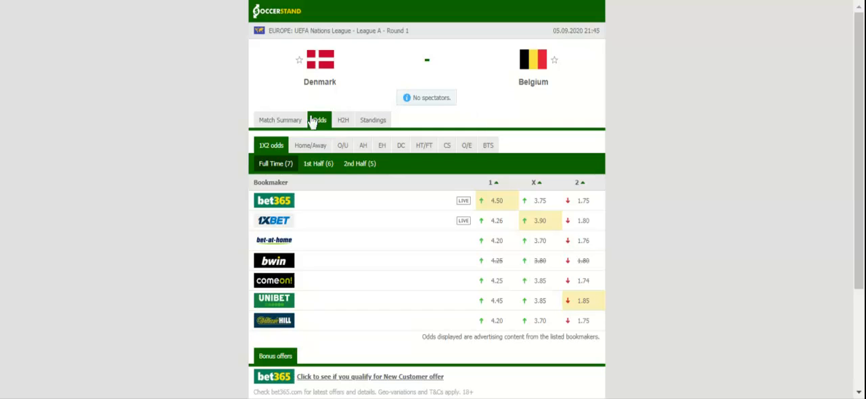